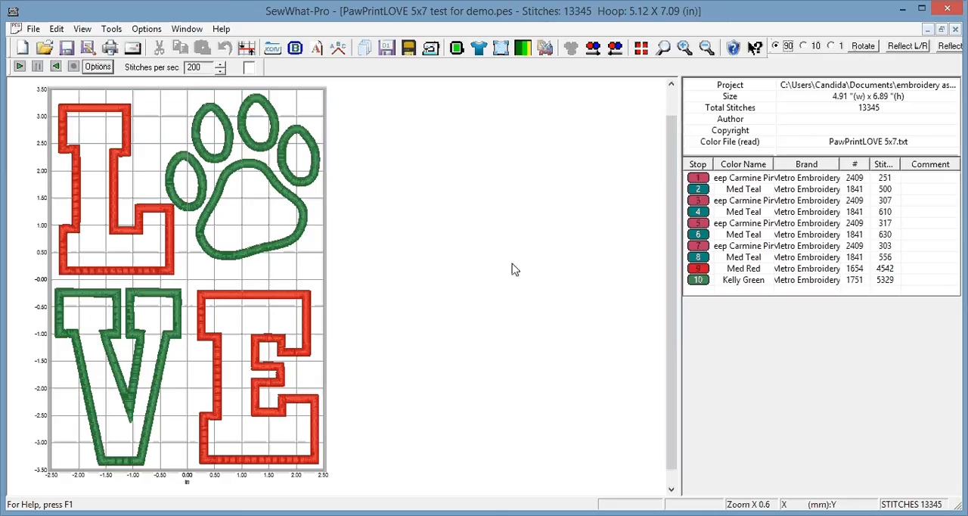
mouse_move(468, 259)
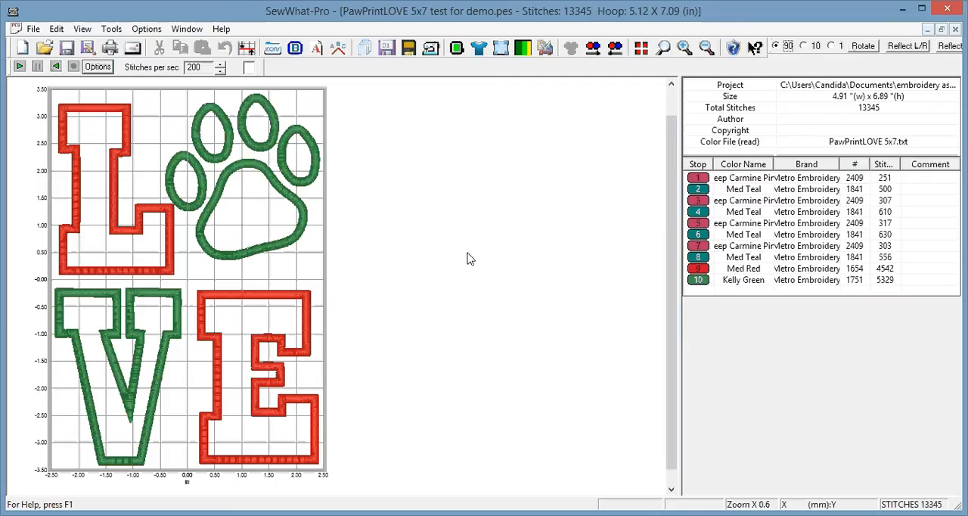
mouse_move(499, 268)
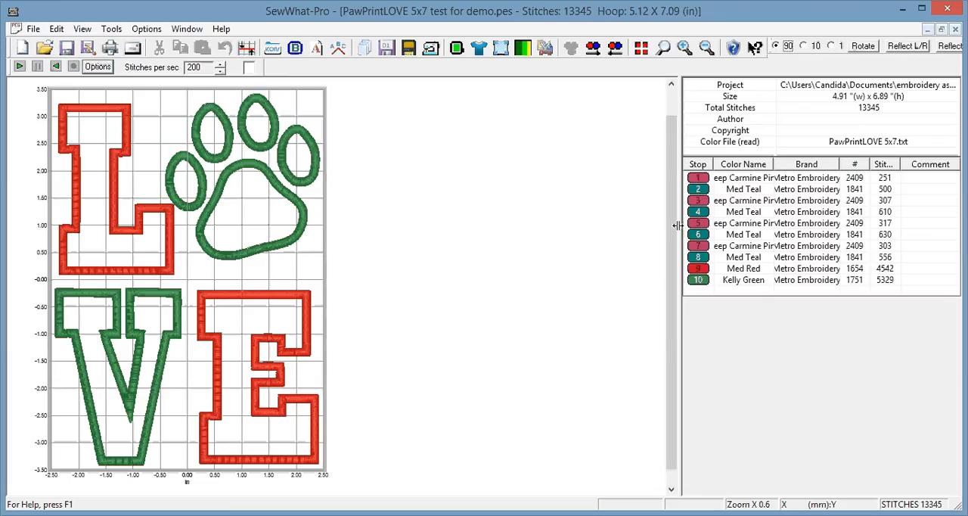
mouse_move(714, 270)
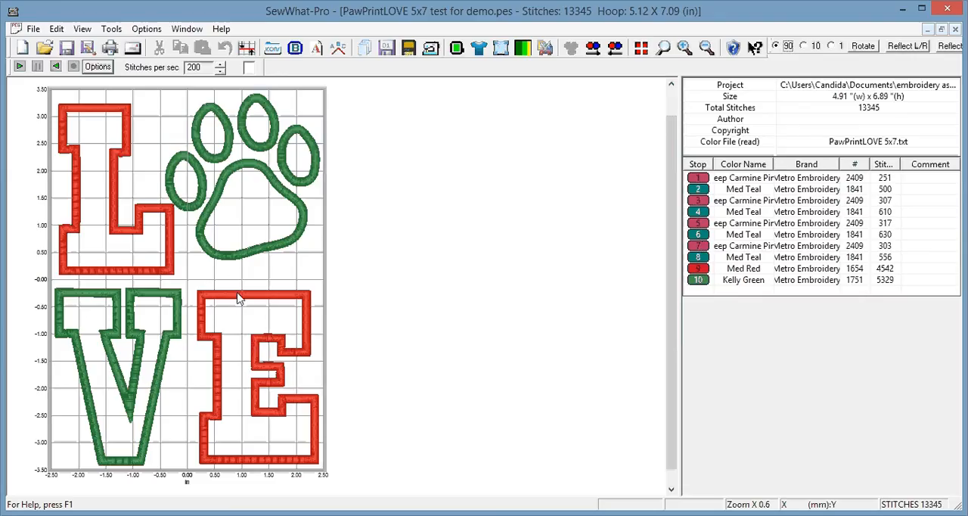
mouse_move(507, 206)
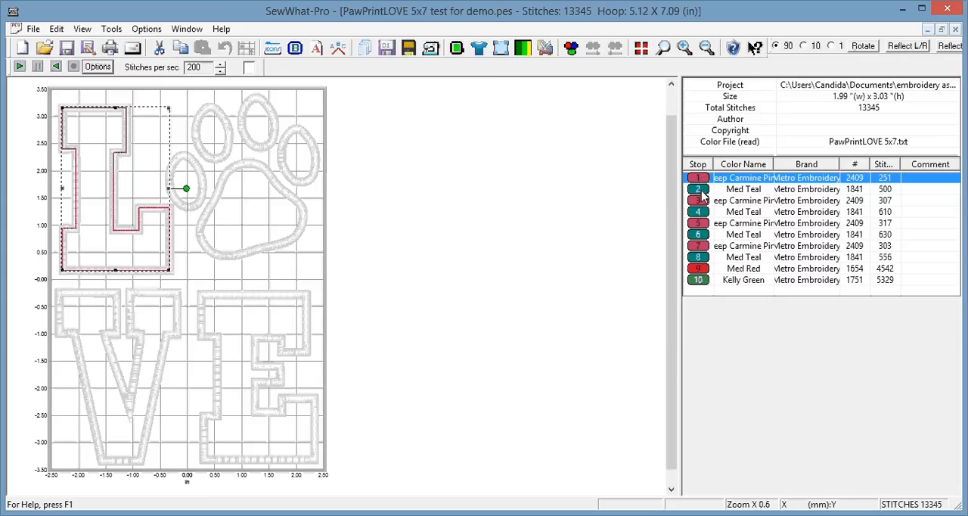
Preview the outlines of the first six stops plus Med Red, then clear the preview.
left_click(743, 188)
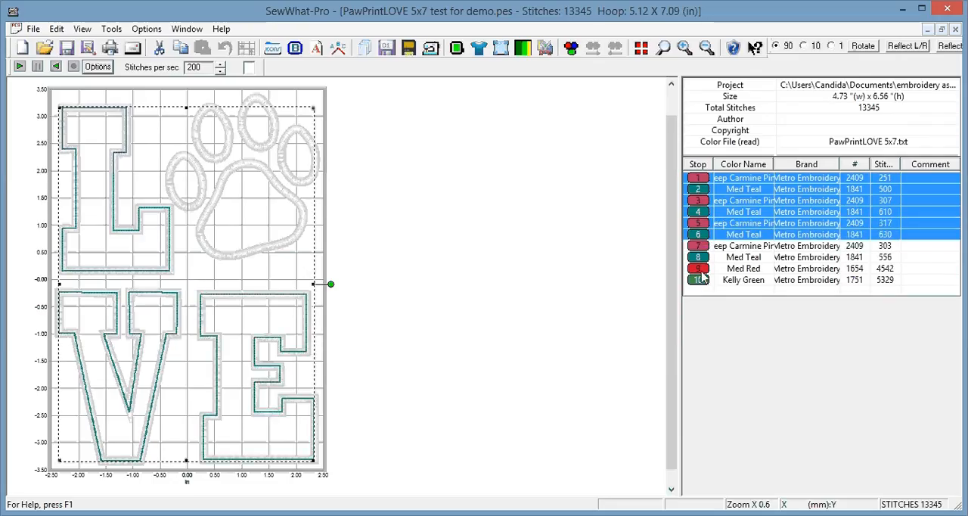
left_click(743, 268)
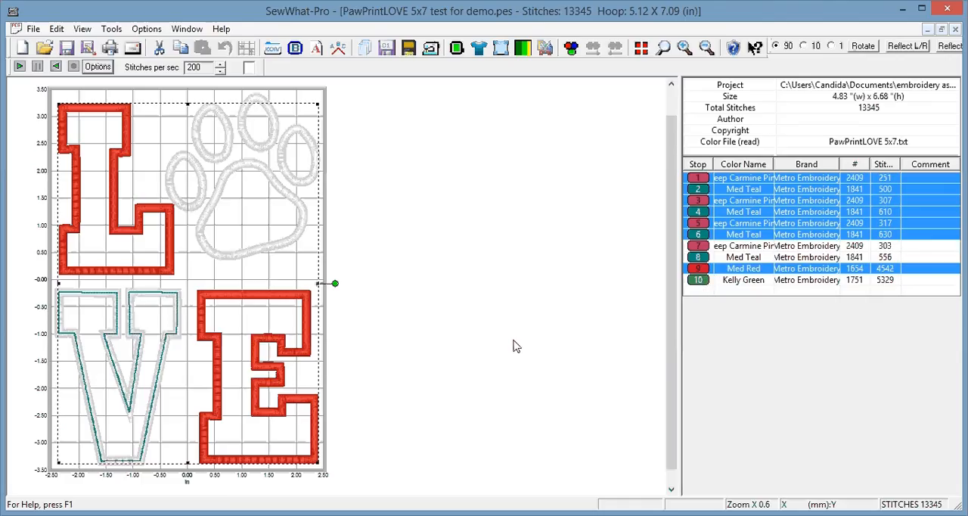
left_click(697, 245)
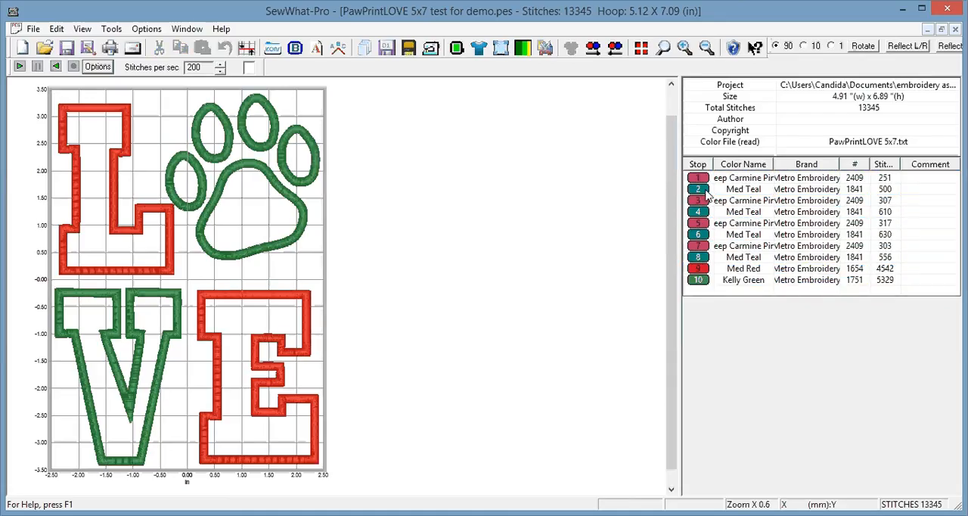
mouse_move(533, 342)
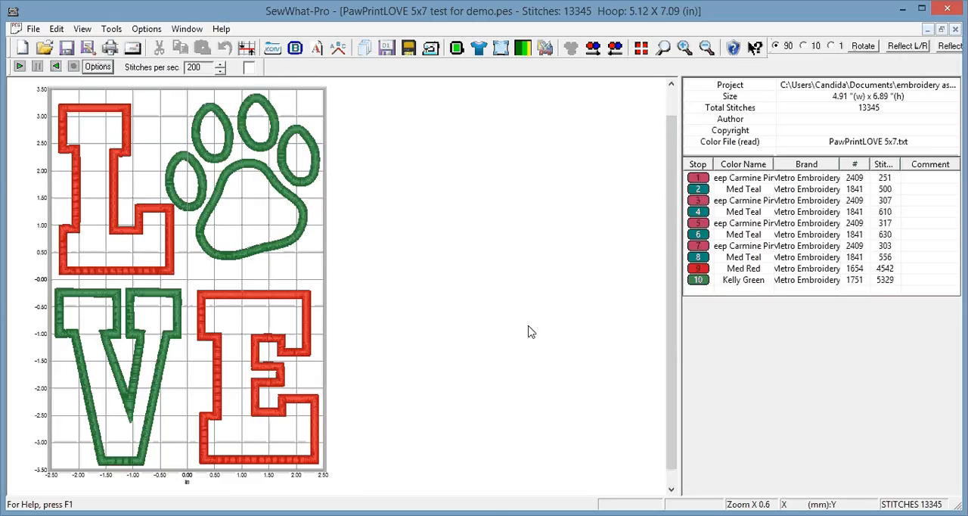
mouse_move(467, 261)
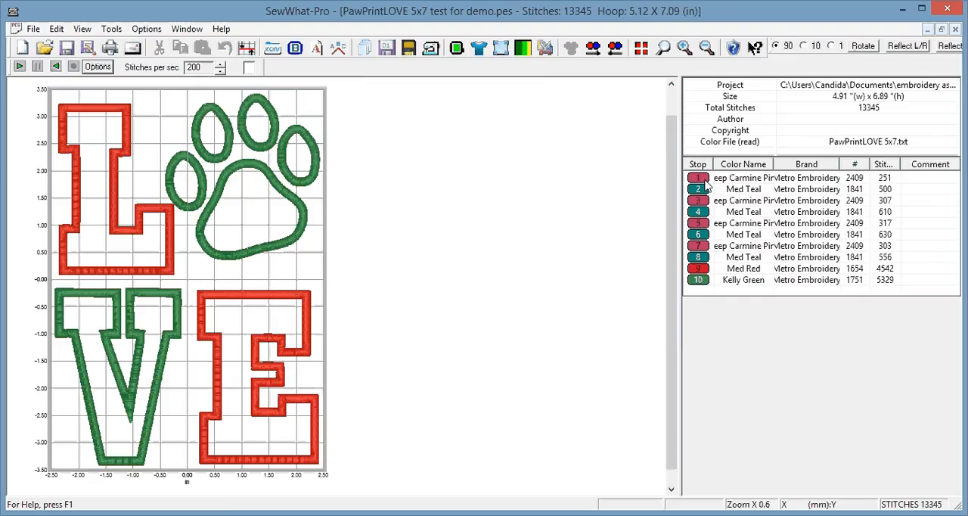
mouse_move(705, 211)
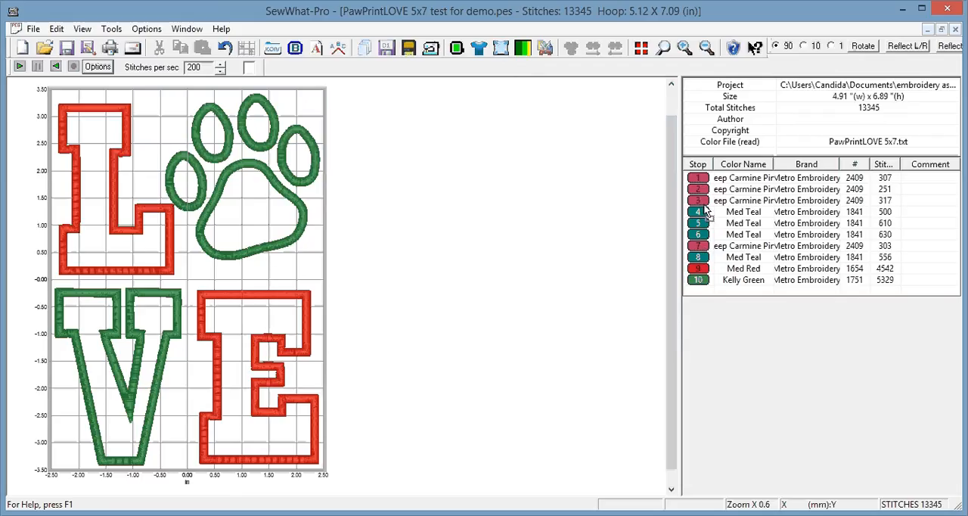
mouse_move(705, 214)
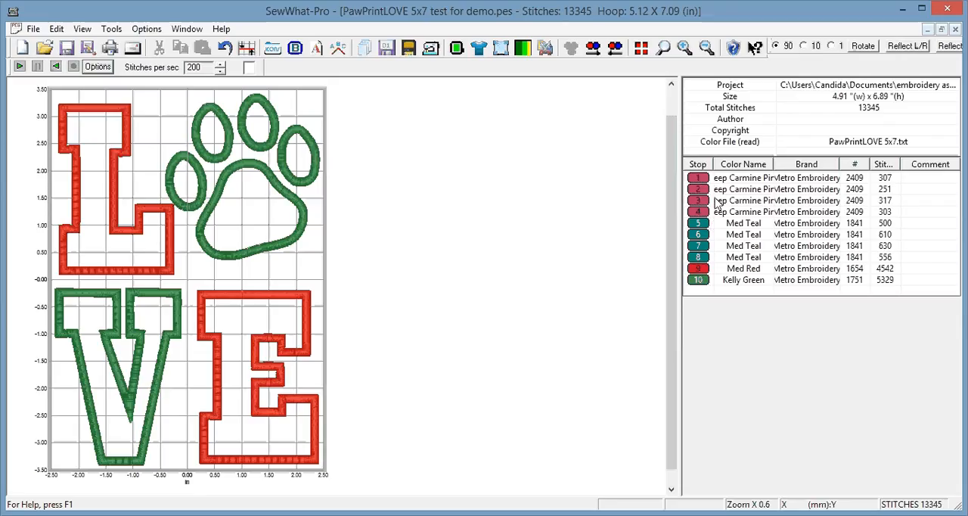
mouse_move(338, 171)
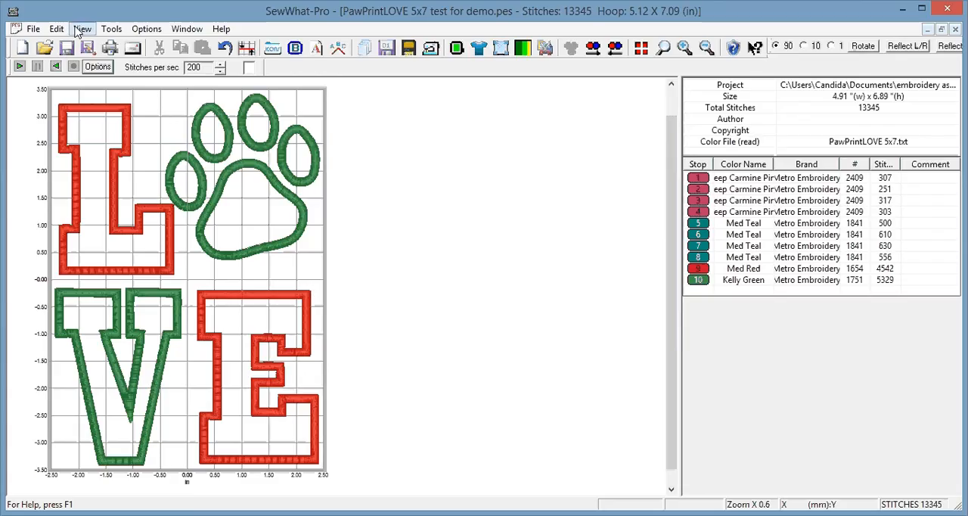
Join all adjacent same-colour threads, leaving Deep Carmine, Med Teal, Med Red and Kelly Green stops.
left_click(56, 28)
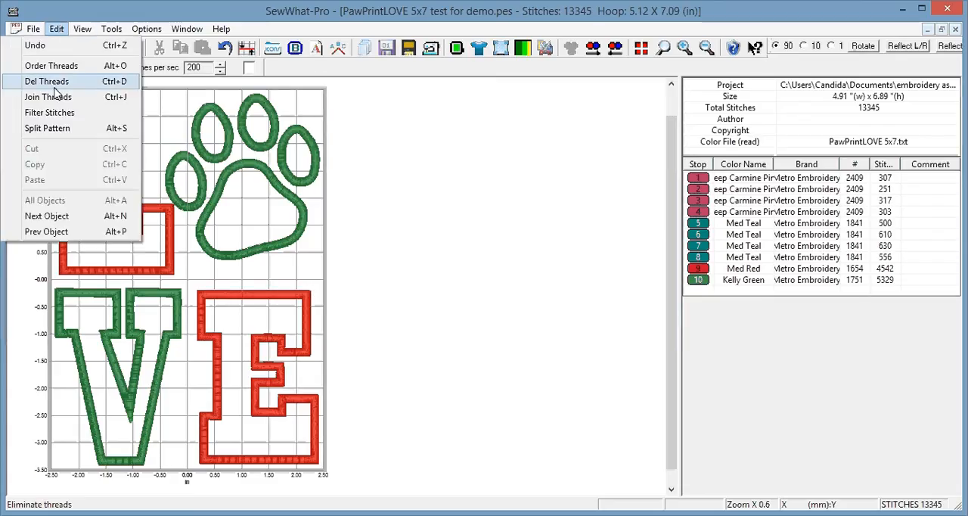
mouse_move(49, 97)
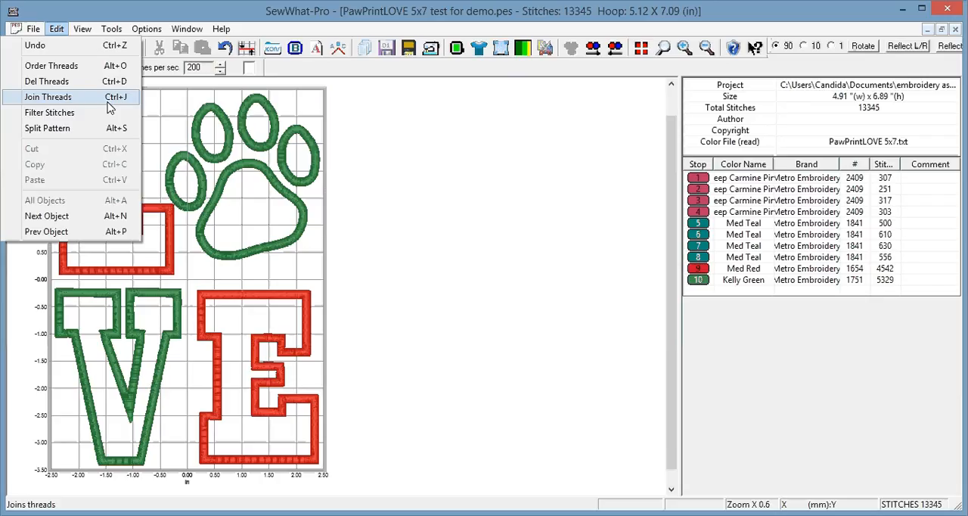
mouse_move(82, 100)
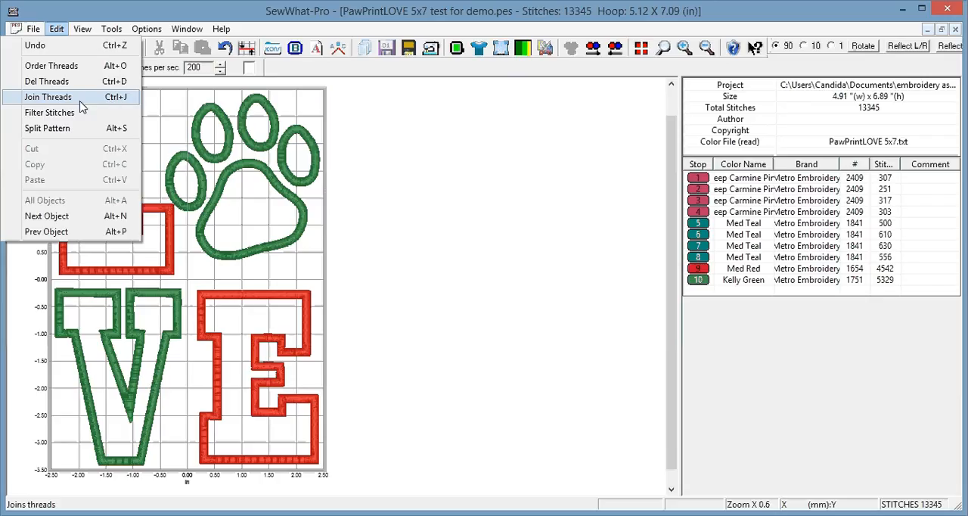
left_click(47, 96)
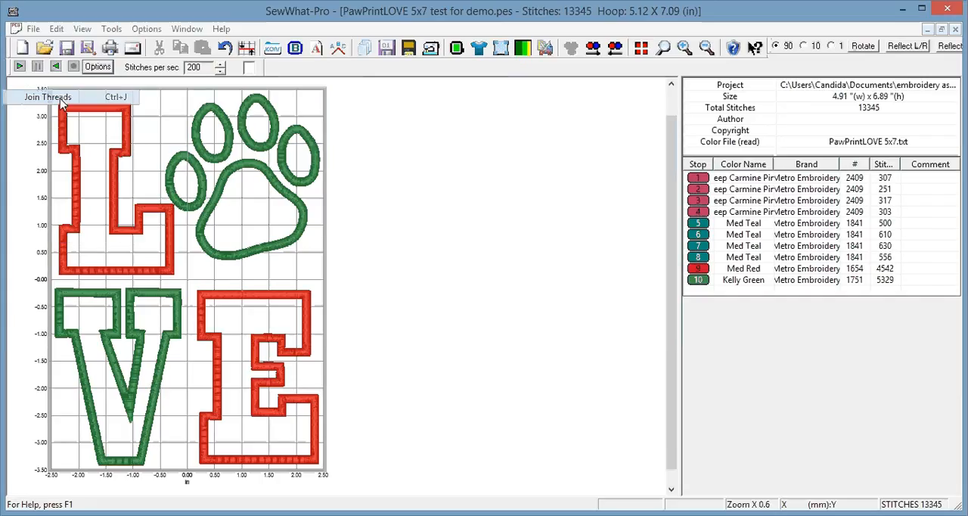
left_click(48, 97)
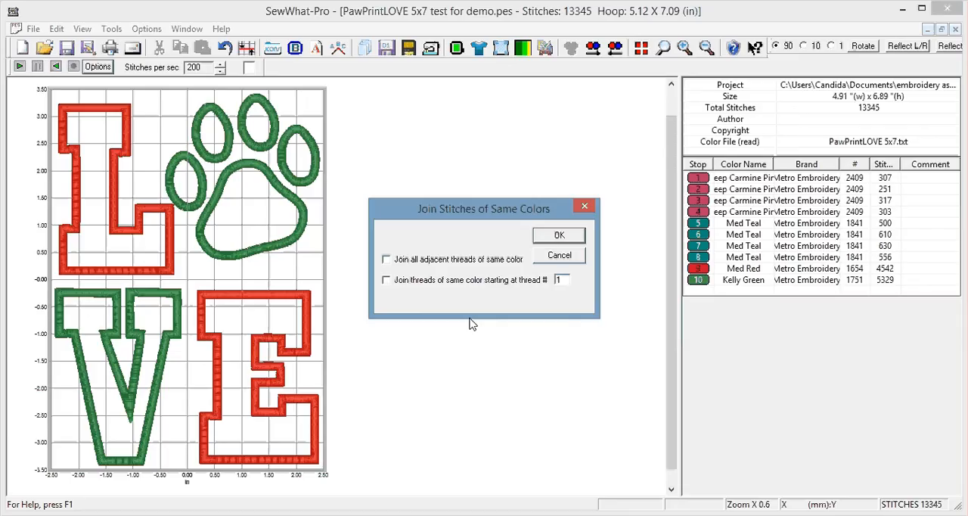
mouse_move(477, 270)
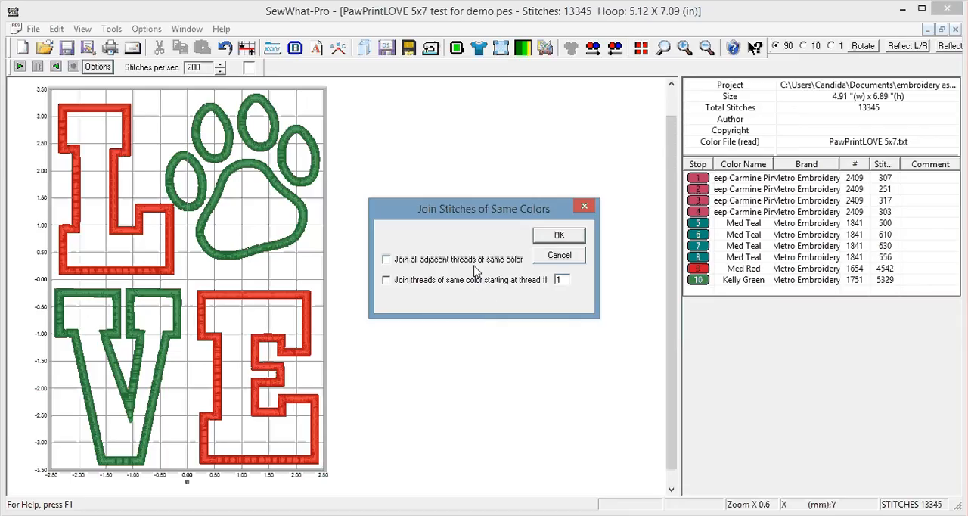
mouse_move(481, 270)
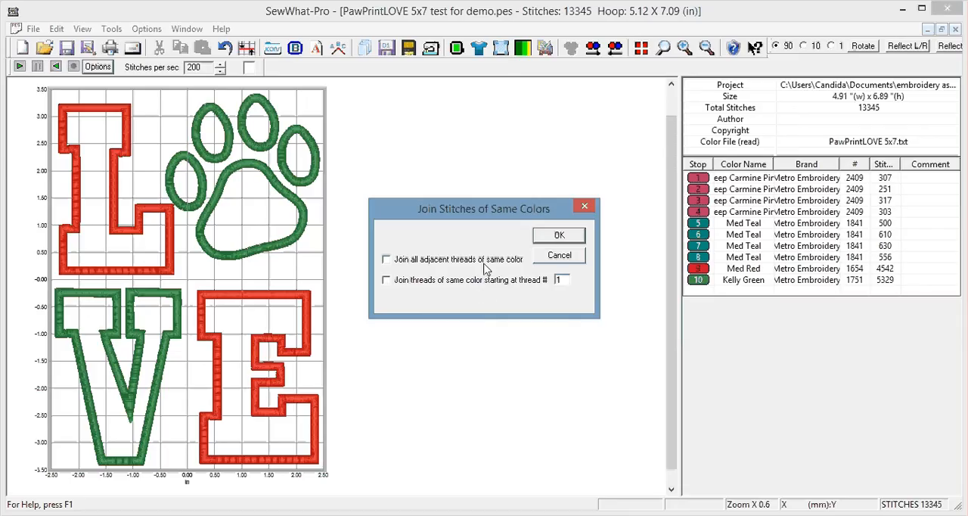
mouse_move(666, 234)
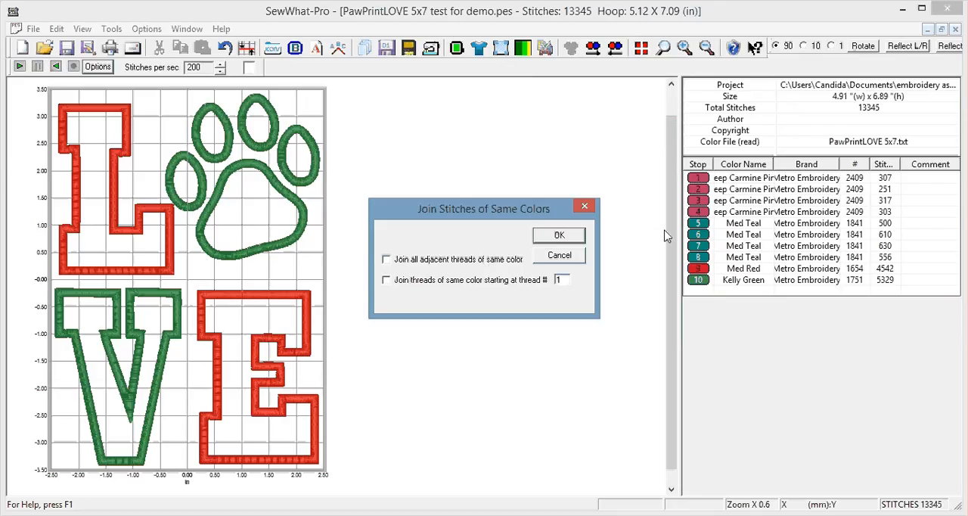
mouse_move(521, 271)
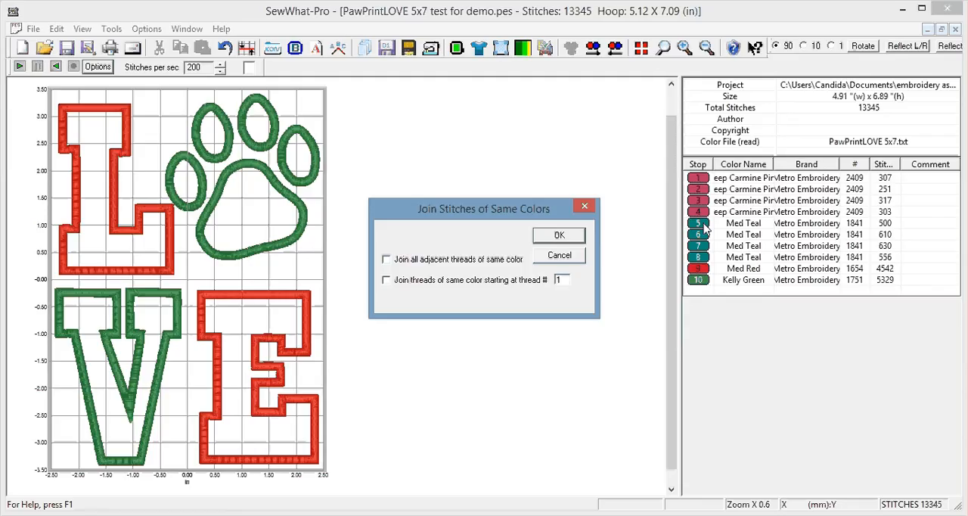
mouse_move(578, 290)
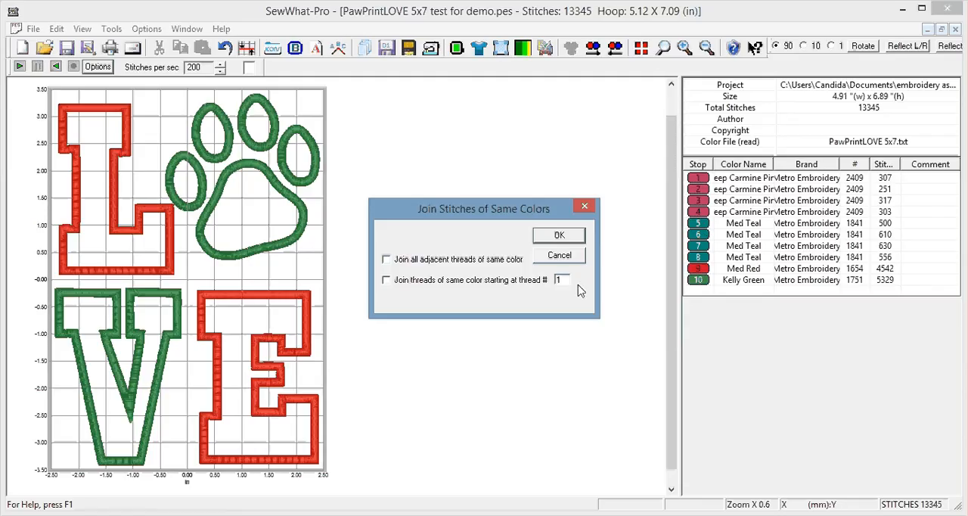
mouse_move(717, 163)
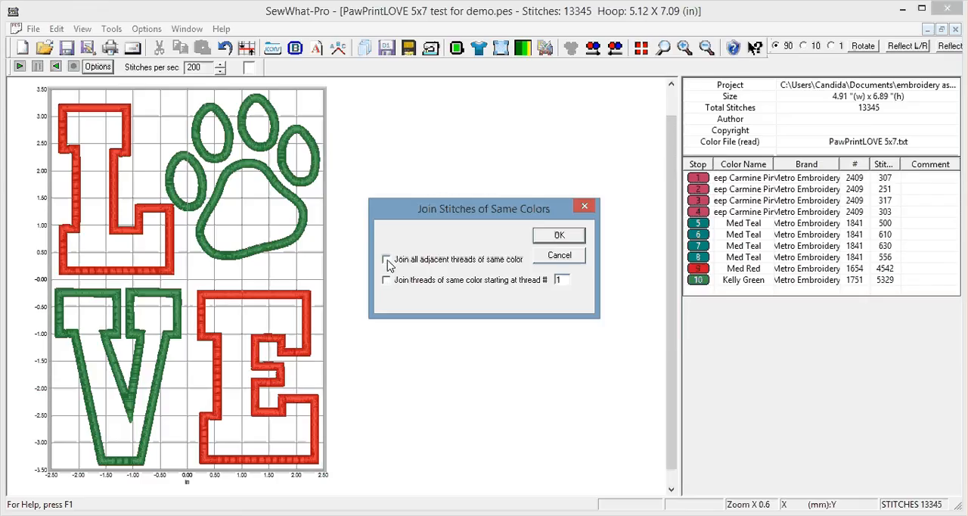
left_click(386, 259)
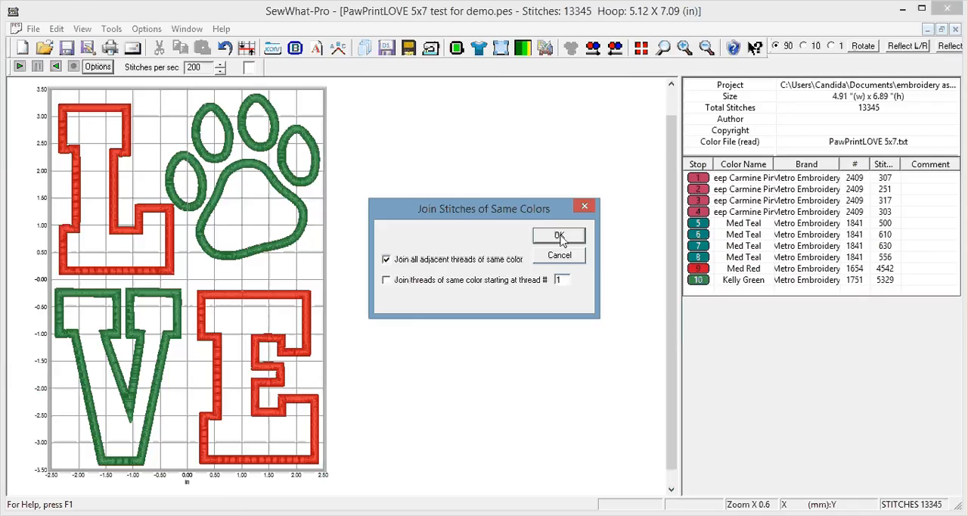
left_click(559, 235)
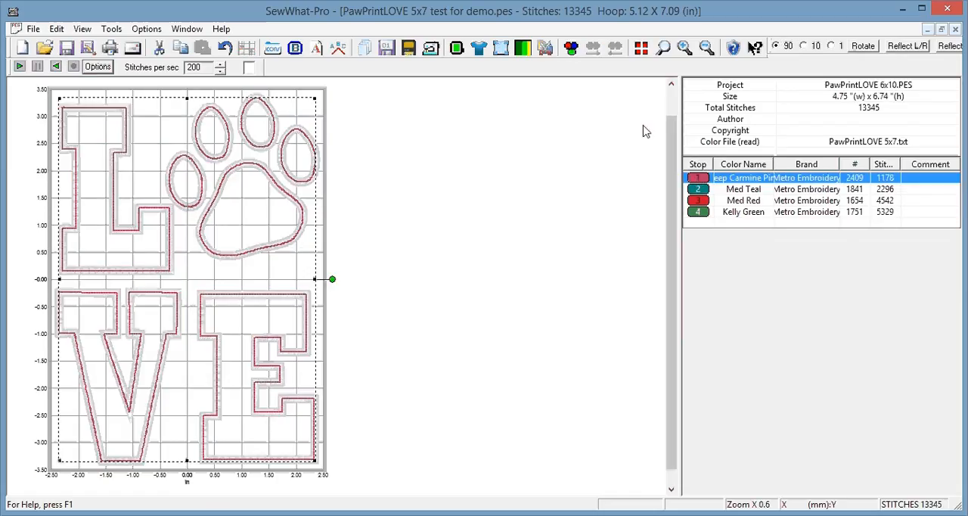
mouse_move(620, 243)
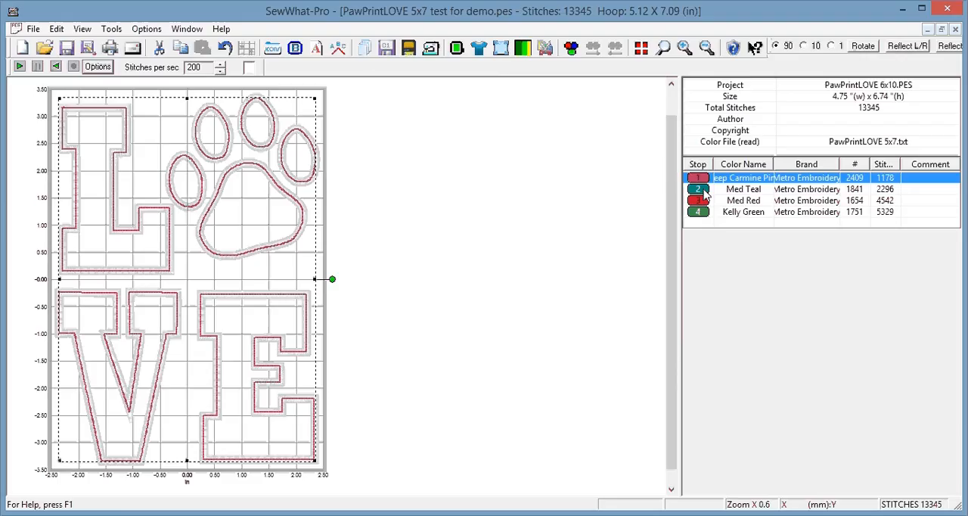
Preview the merged Med Teal tack-down stop together with the Deep Carmine placement stop.
left_click(743, 188)
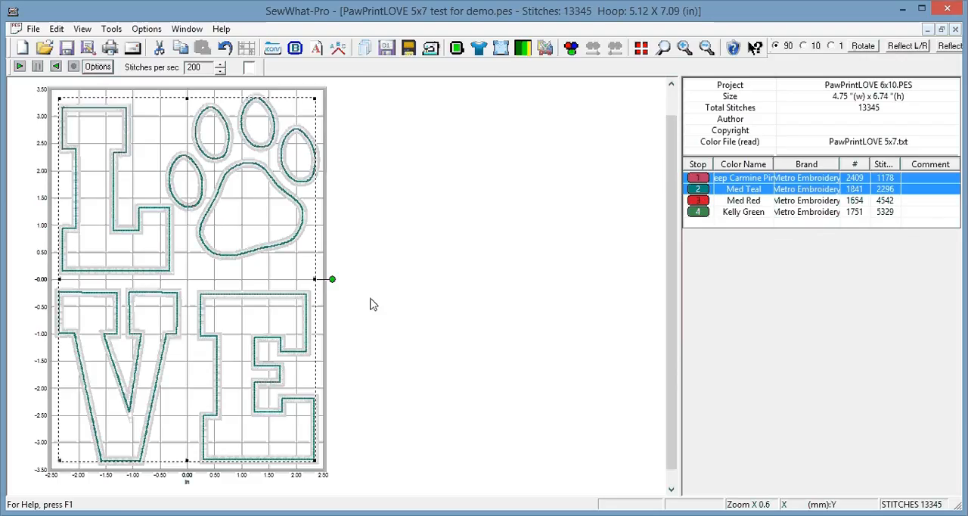
mouse_move(520, 252)
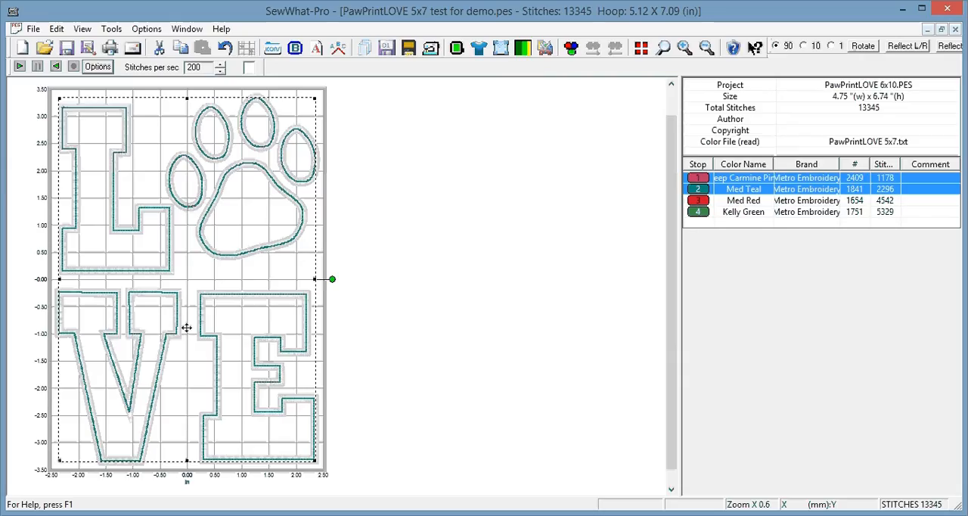
mouse_move(198, 305)
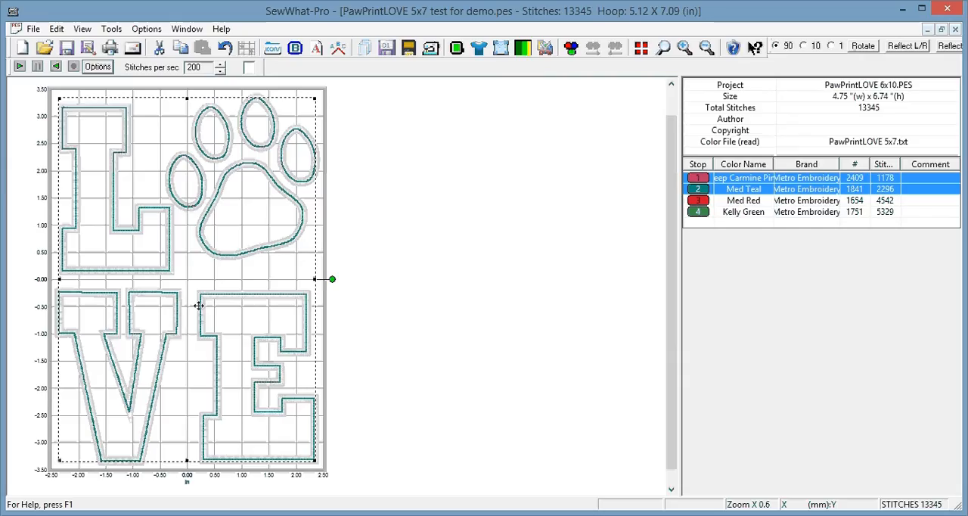
mouse_move(178, 319)
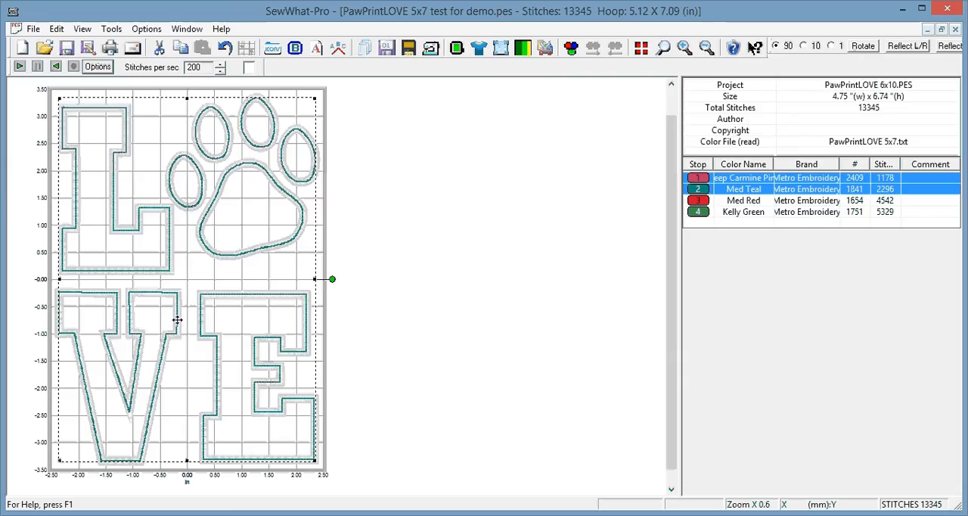
mouse_move(247, 313)
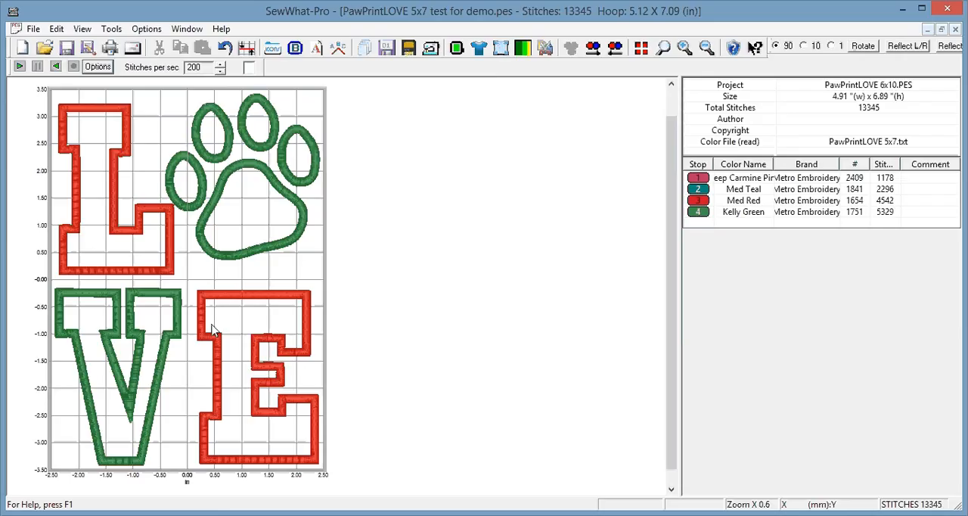
mouse_move(276, 356)
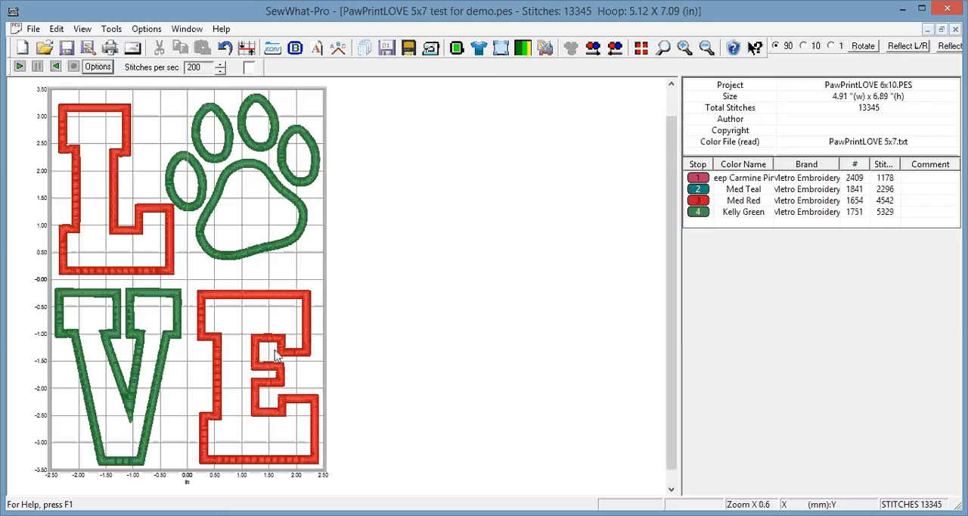